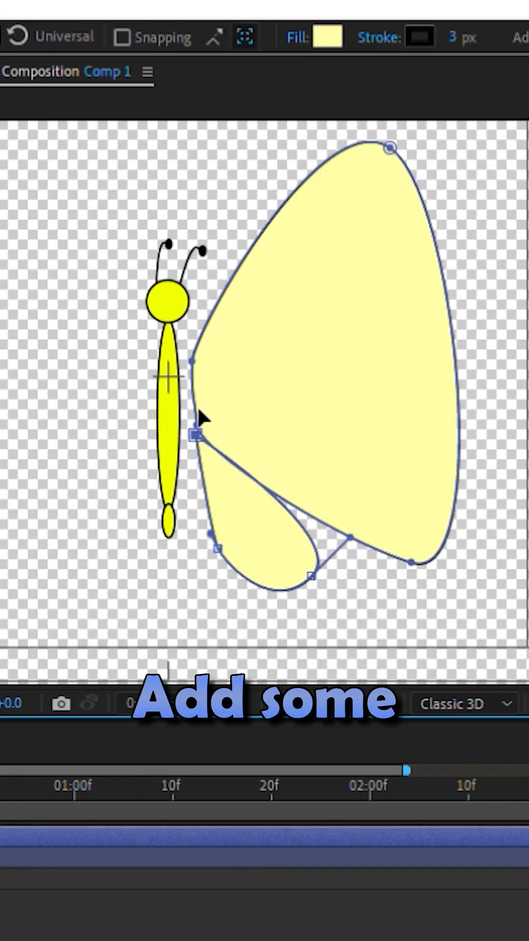
Finish the wing shape and switch Shape Layer 2 to a 3D layer
left_click(185, 38)
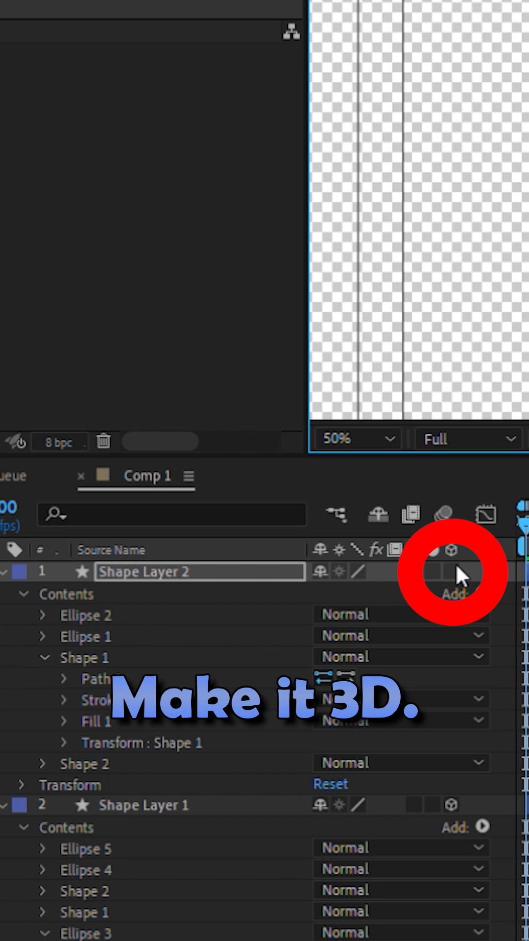
left_click(449, 572)
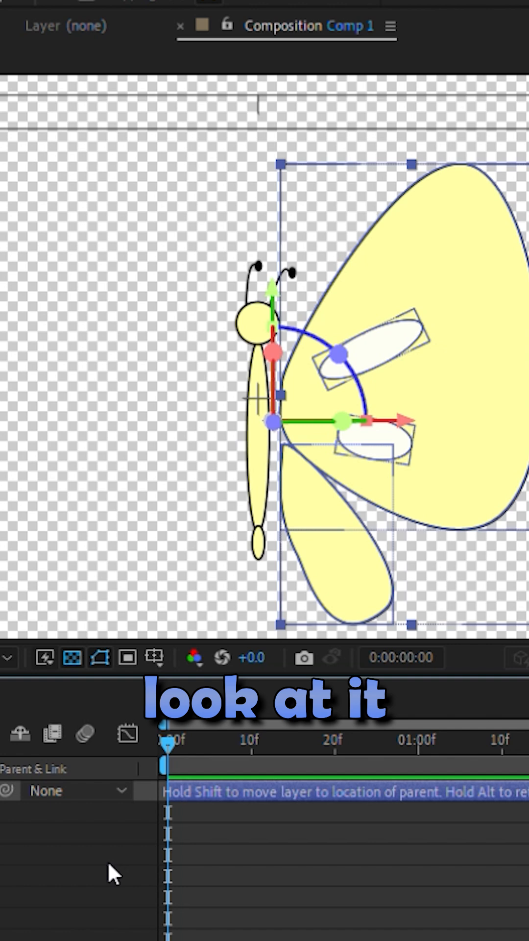
Give Shape Layer 2's Y Rotation the expression Math.sin(time)
left_click(146, 854)
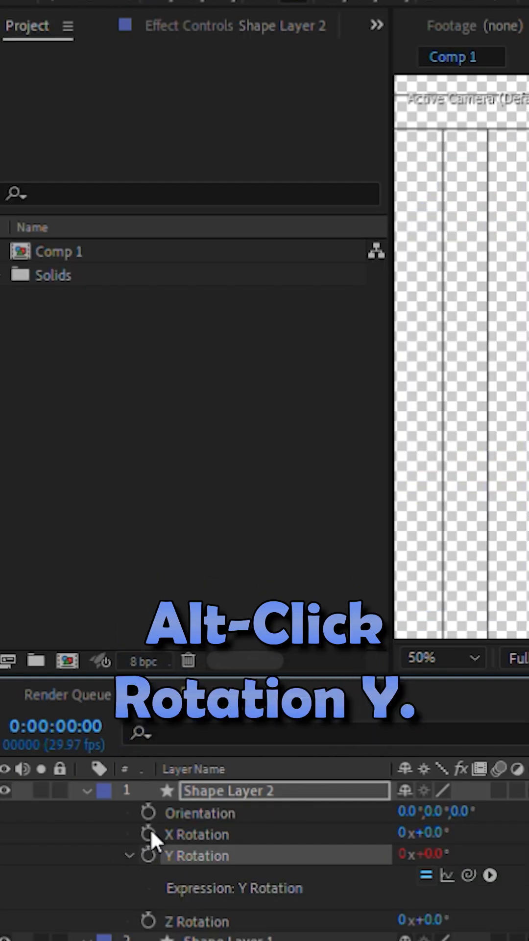
left_click(146, 855)
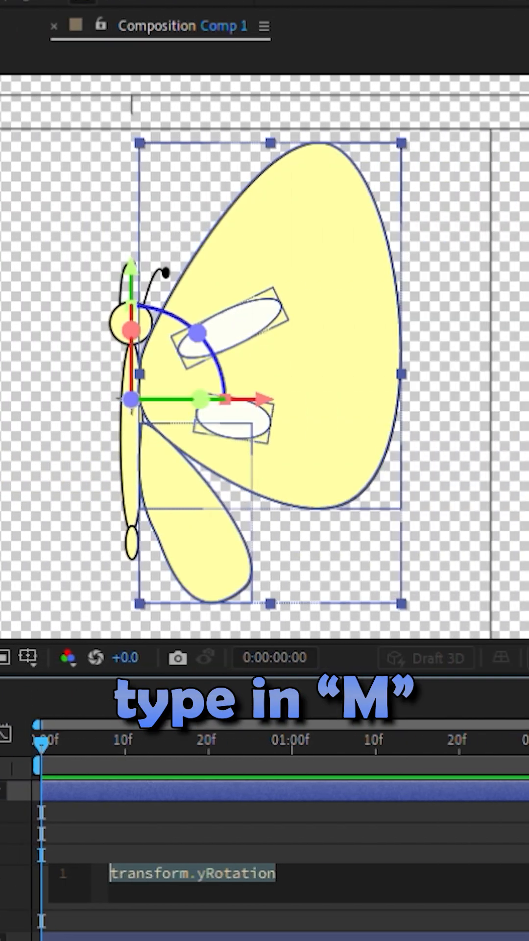
type("Math.sin()")
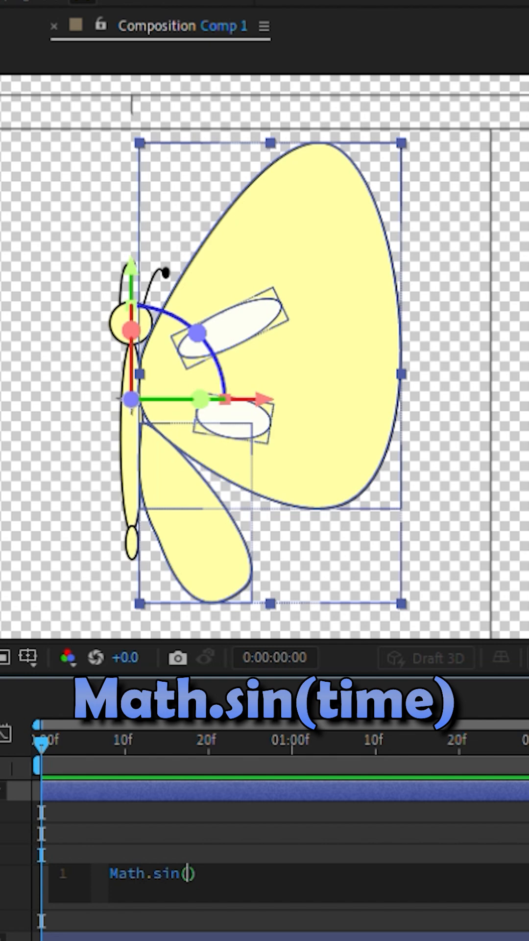
type("time")
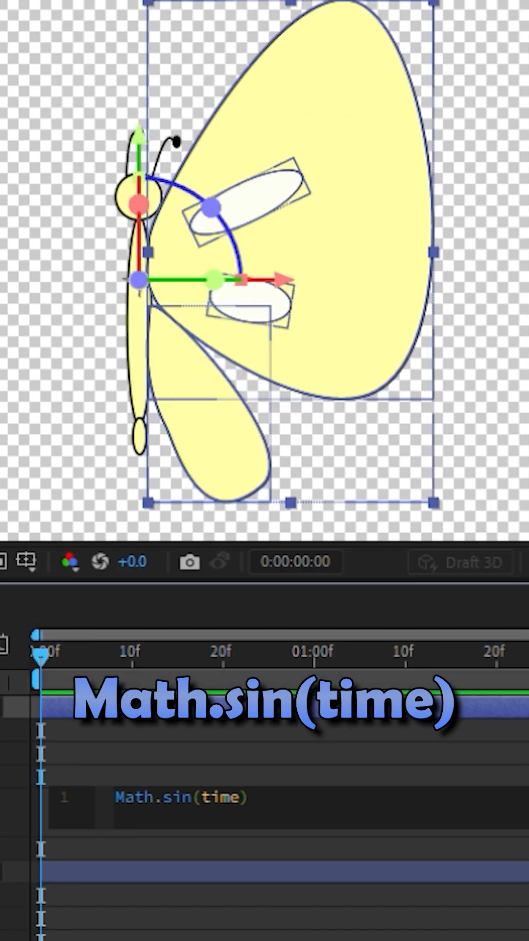
left_click(193, 9)
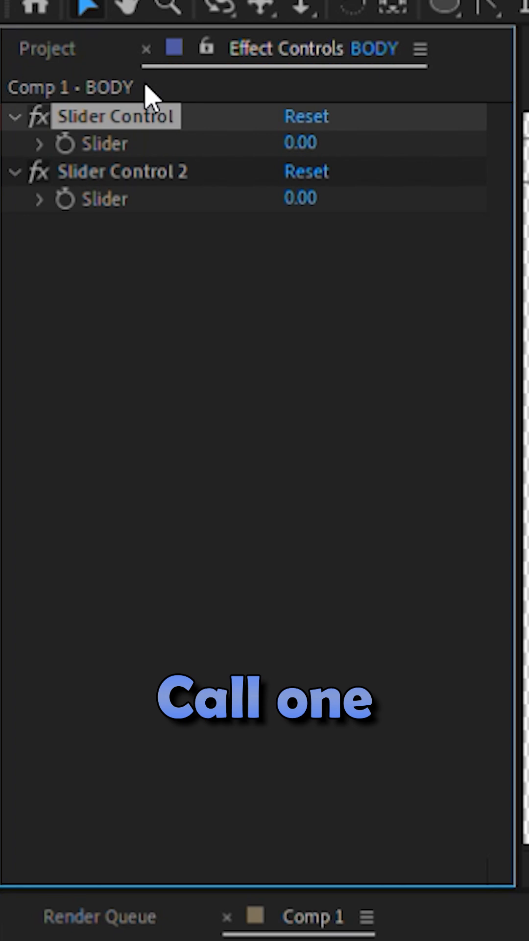
Rename the second BODY slider control to WingAmount
type("WingAmount")
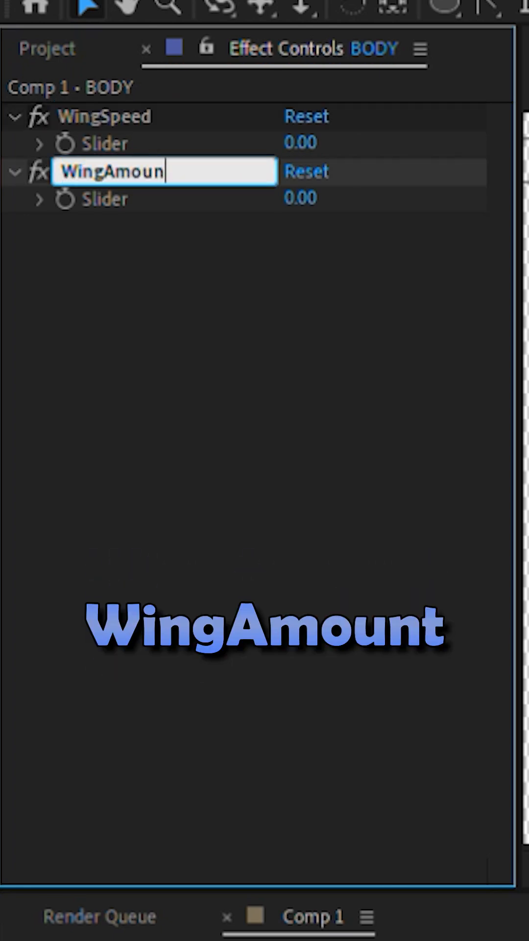